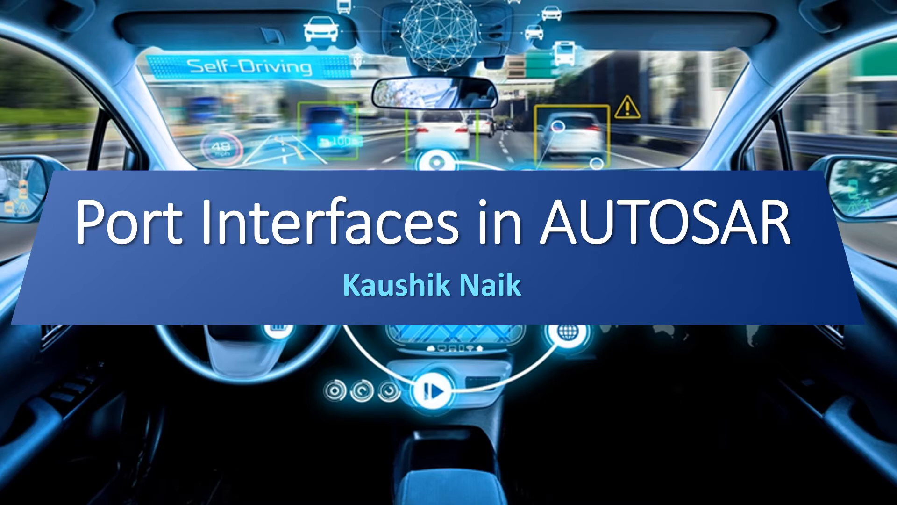
key(Right)
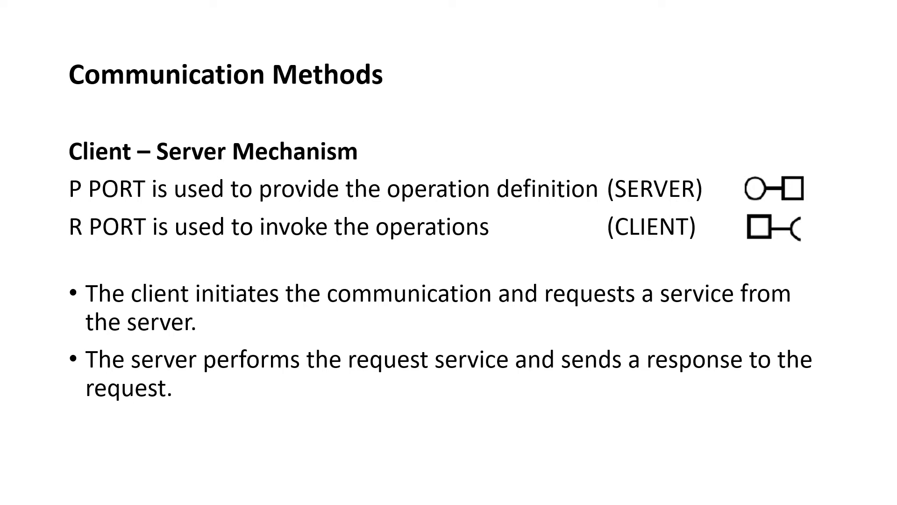
key(right)
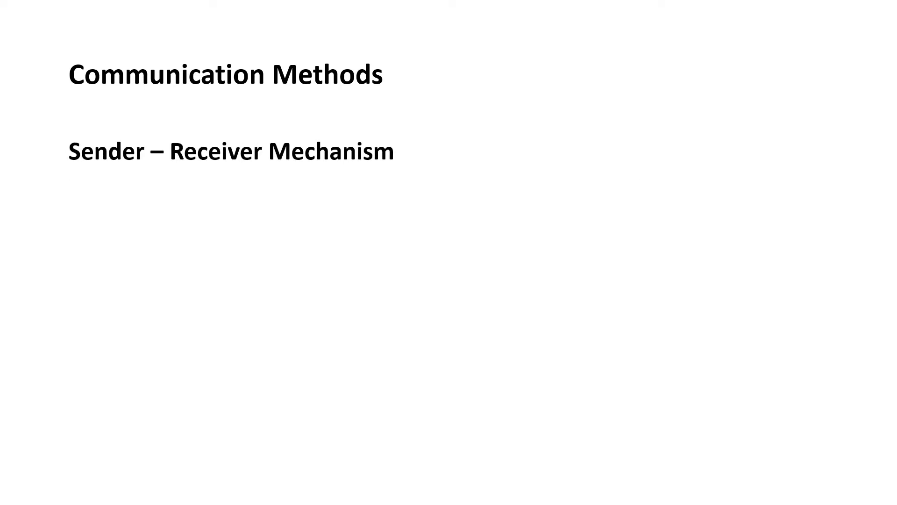